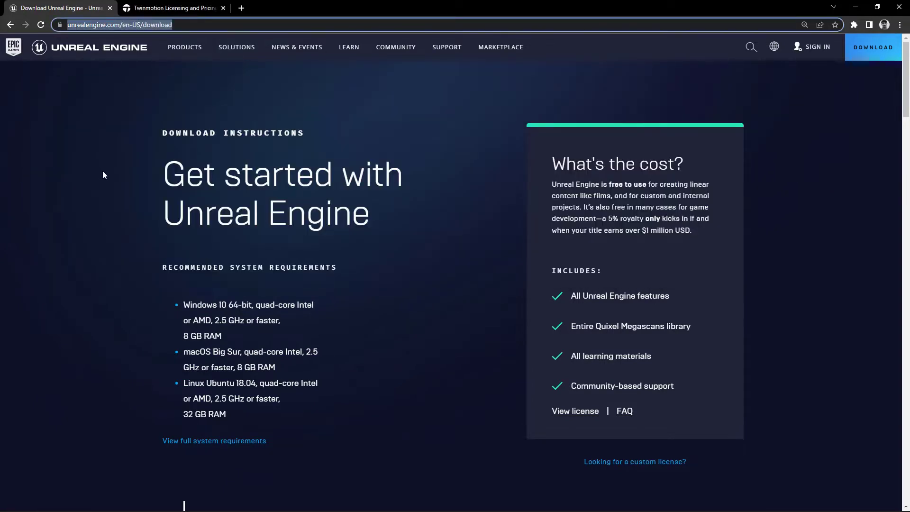
{"action": "mouse_move", "coordinate": [113, 30]}
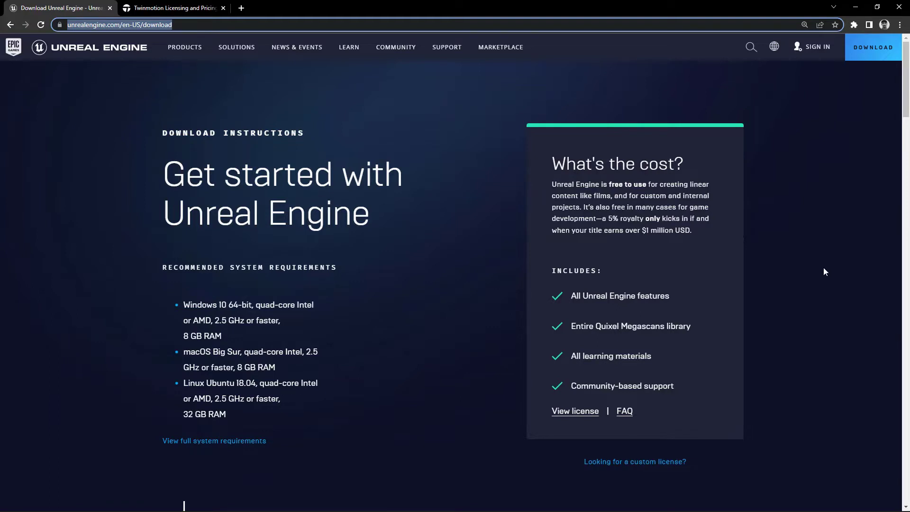
Step: Start downloading the Epic Games Launcher installer from the Unreal Engine download page
{"action": "scroll", "scroll_direction": "down", "scroll_amount": 3}
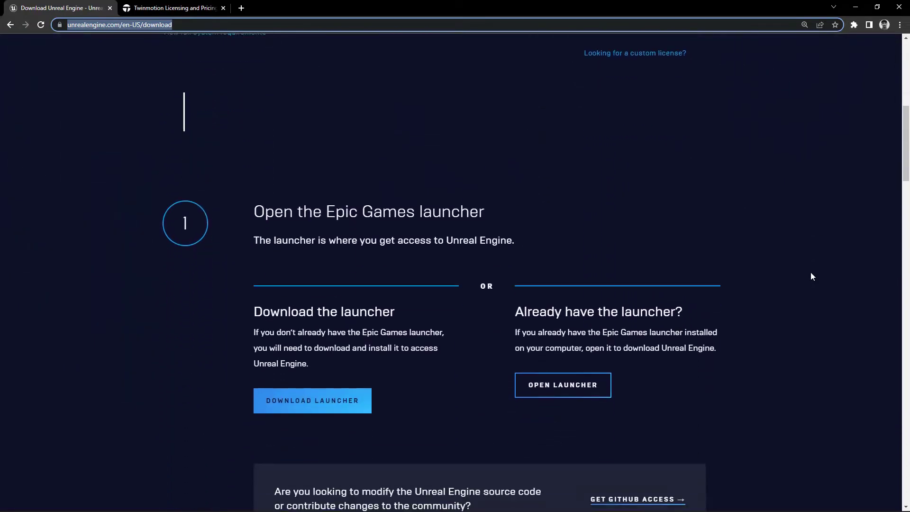
{"action": "scroll", "scroll_direction": "down", "scroll_amount": 3}
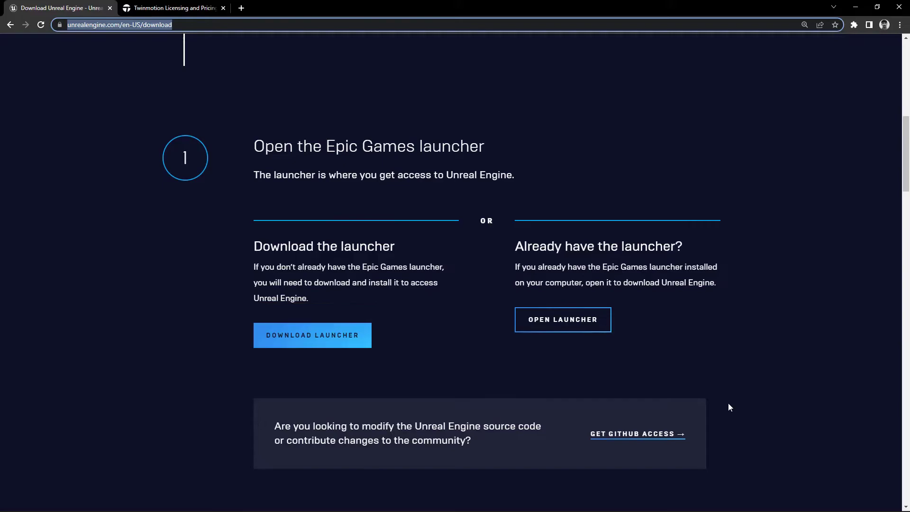
{"action": "left_click", "coordinate": [312, 334]}
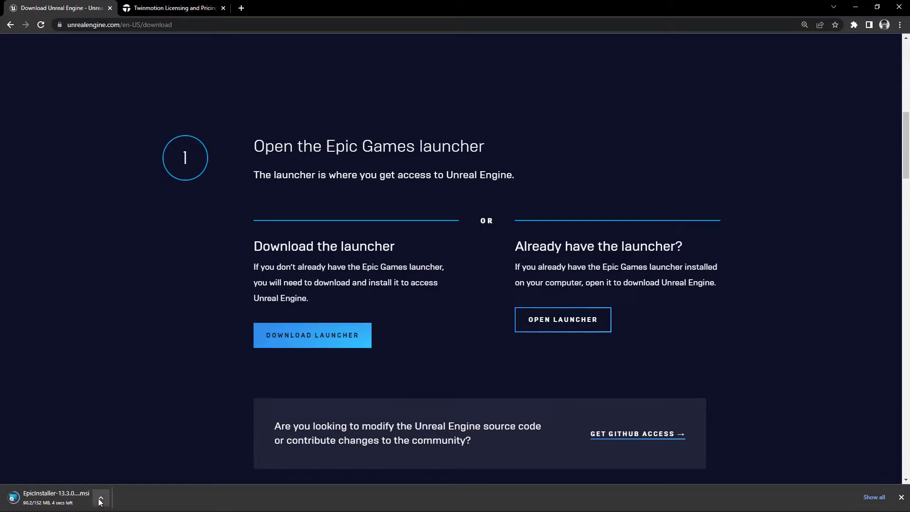
{"action": "mouse_move", "coordinate": [143, 448]}
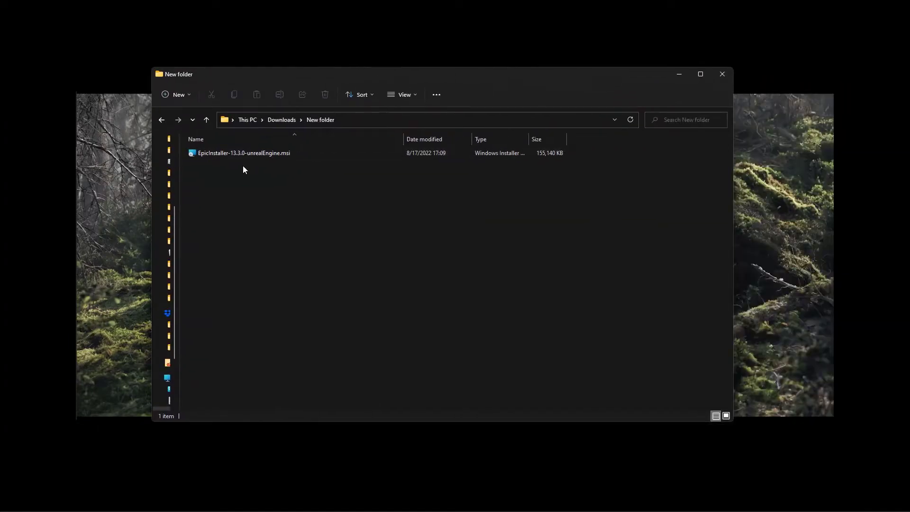
Step: Run EpicInstaller-13.3.0-unrealEngine.msi from the Downloads > New folder
{"action": "left_click", "coordinate": [243, 152]}
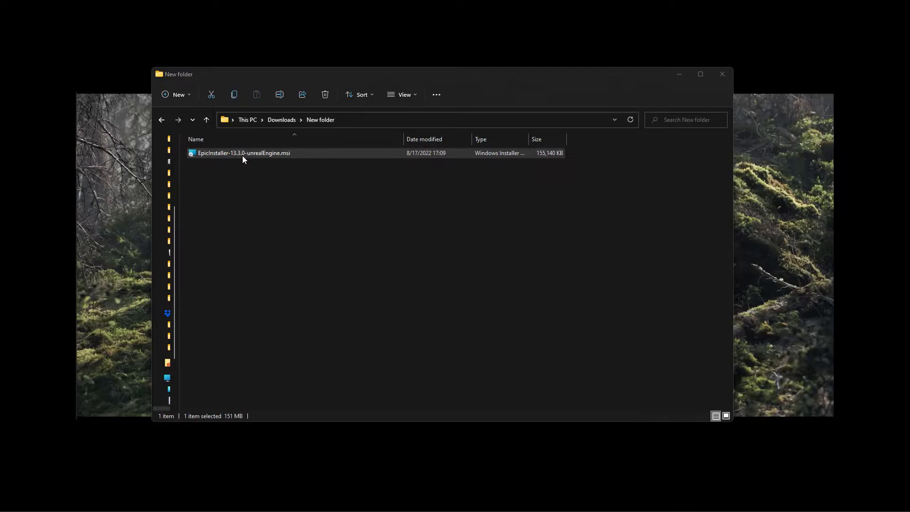
{"action": "left_click", "coordinate": [244, 153]}
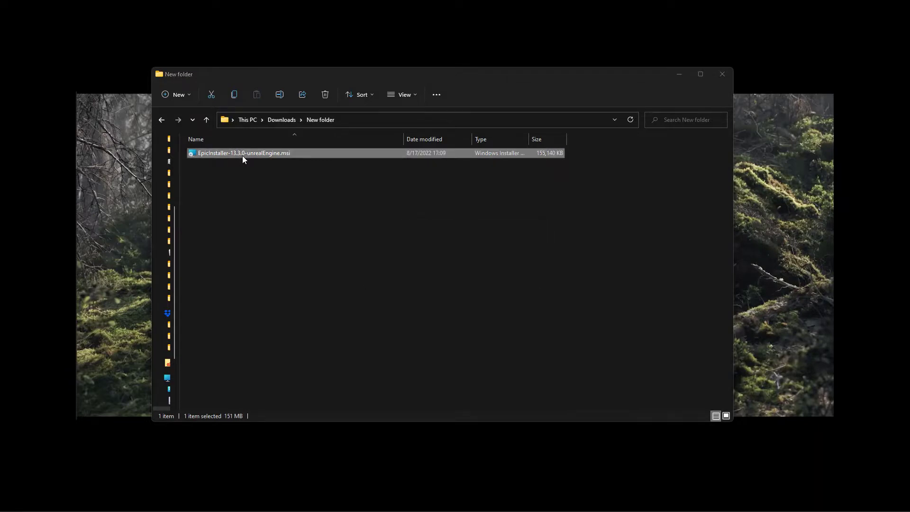
{"action": "double_click", "coordinate": [244, 153]}
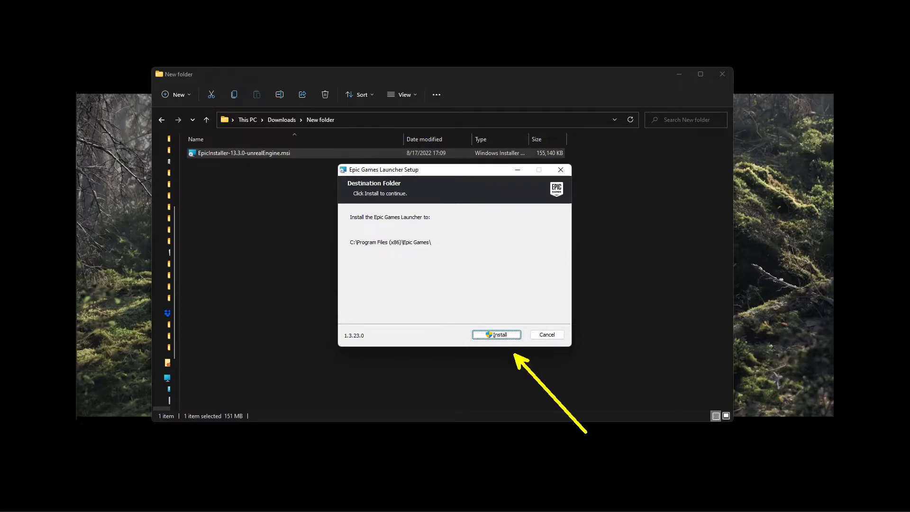
{"action": "mouse_move", "coordinate": [606, 378]}
{"action": "type", "text": "epi"}
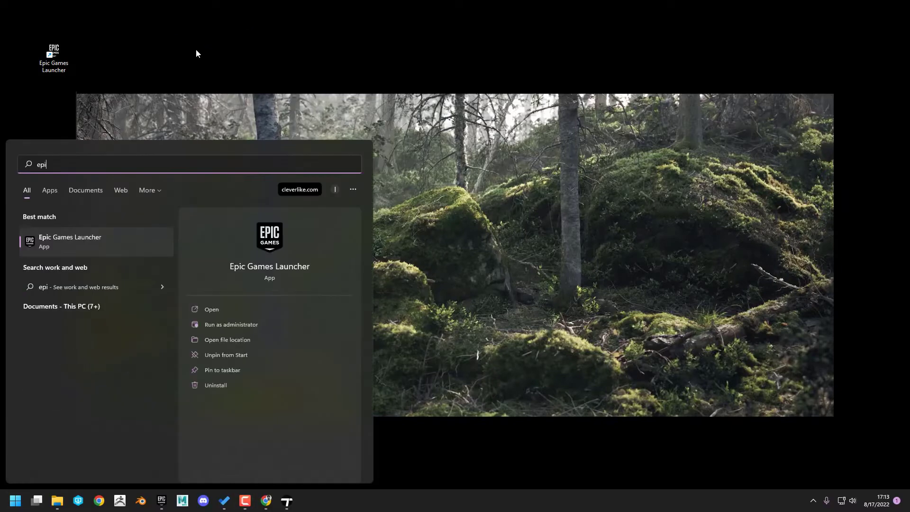
Step: Search the Start menu for the Epic Games Launcher
{"action": "type", "text": "c"}
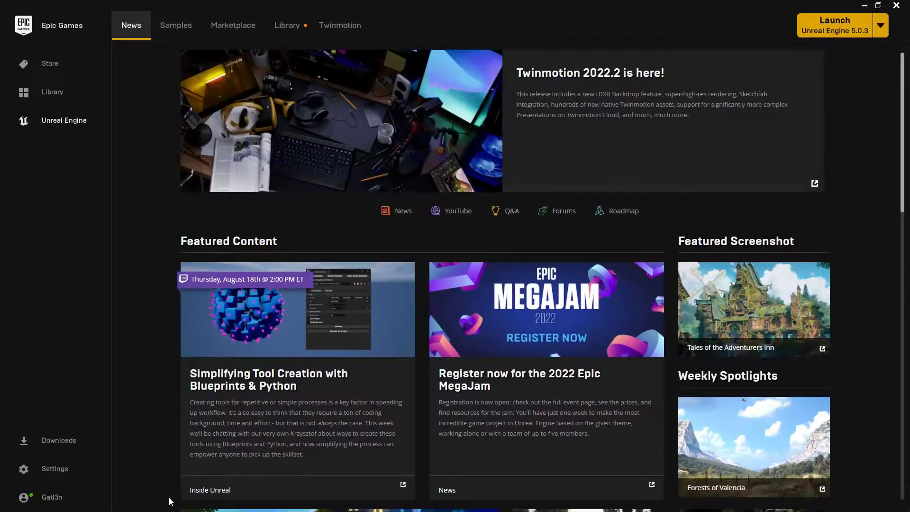
{"action": "mouse_move", "coordinate": [82, 357]}
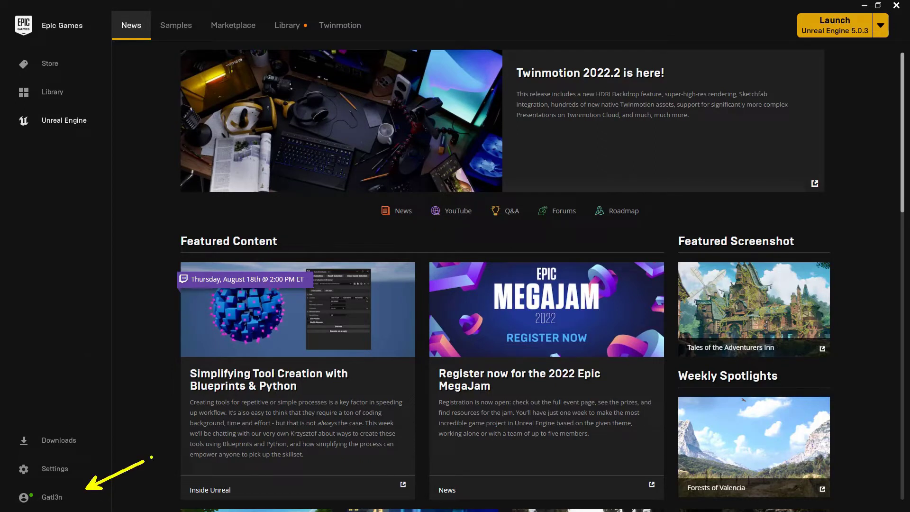
{"action": "mouse_move", "coordinate": [79, 294]}
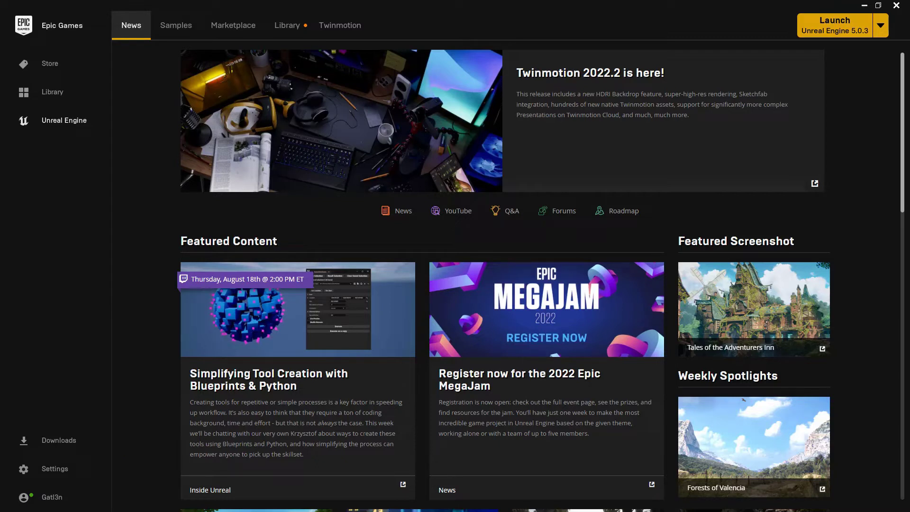
{"action": "mouse_move", "coordinate": [90, 159]}
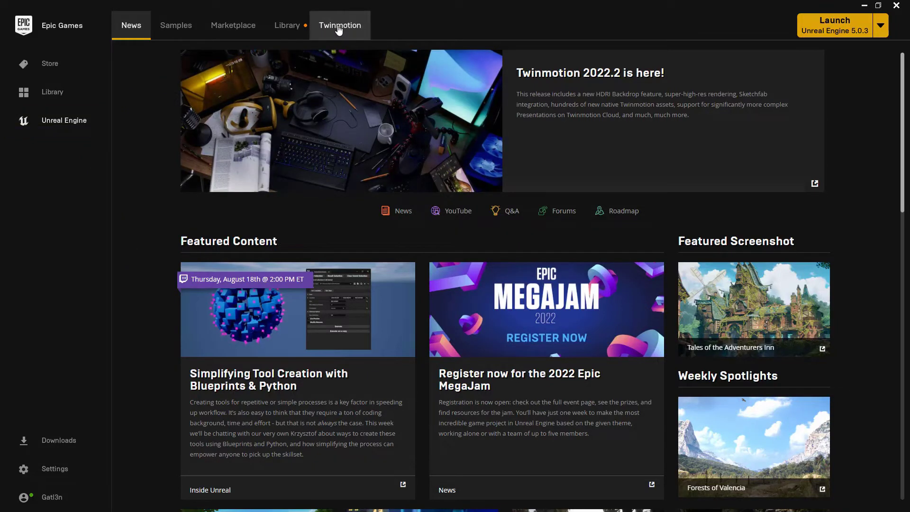
Step: Switch to the launcher's Twinmotion section and check the version set to launch
{"action": "left_click", "coordinate": [340, 25]}
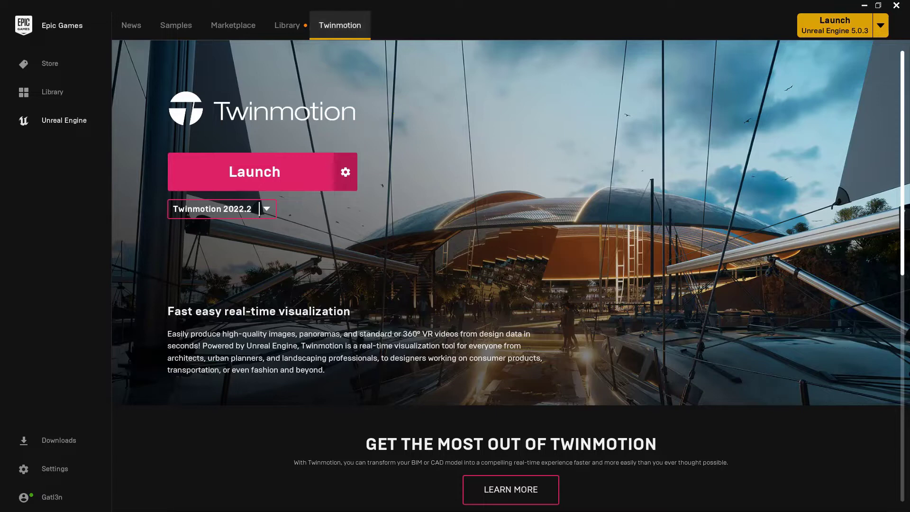
{"action": "mouse_move", "coordinate": [397, 127]}
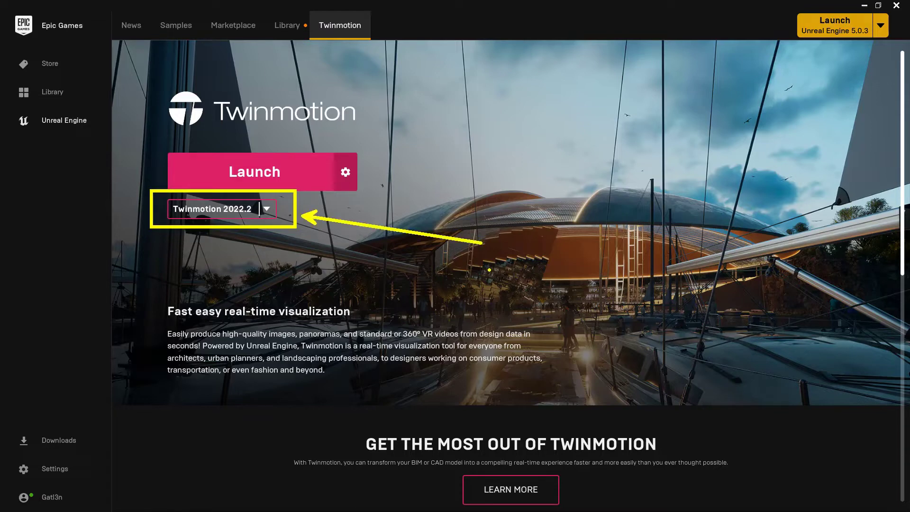
{"action": "left_click", "coordinate": [267, 209]}
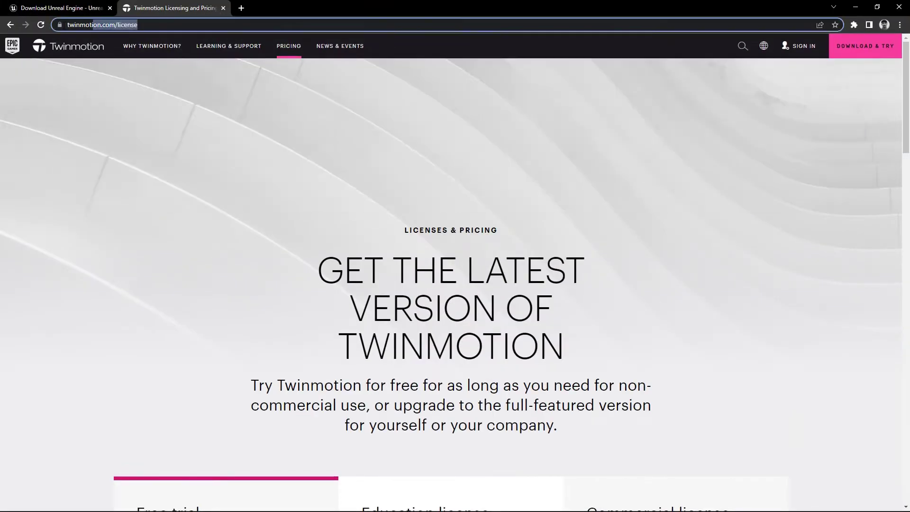
Step: Review the Free trial, Education and $499.00 Commercial license columns on twinmotion.com/license
{"action": "scroll", "scroll_direction": "down", "scroll_amount": 3}
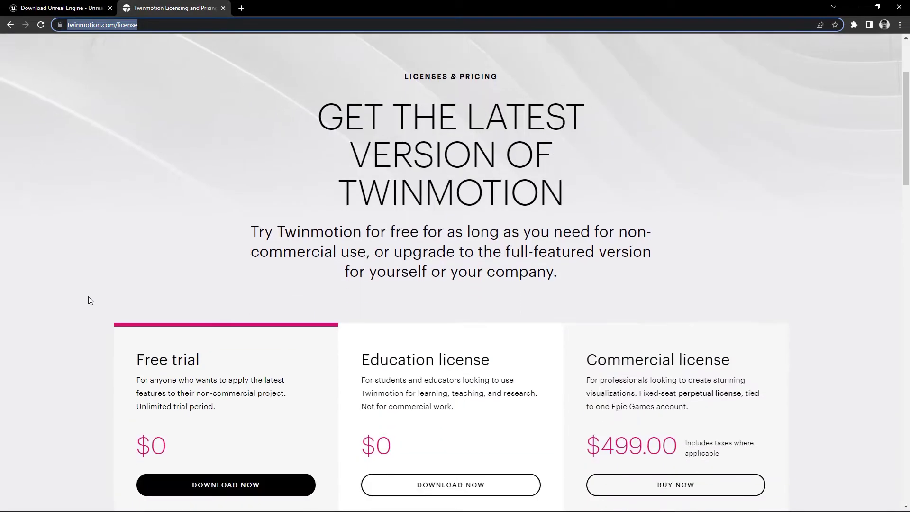
{"action": "scroll", "scroll_direction": "down", "scroll_amount": 3}
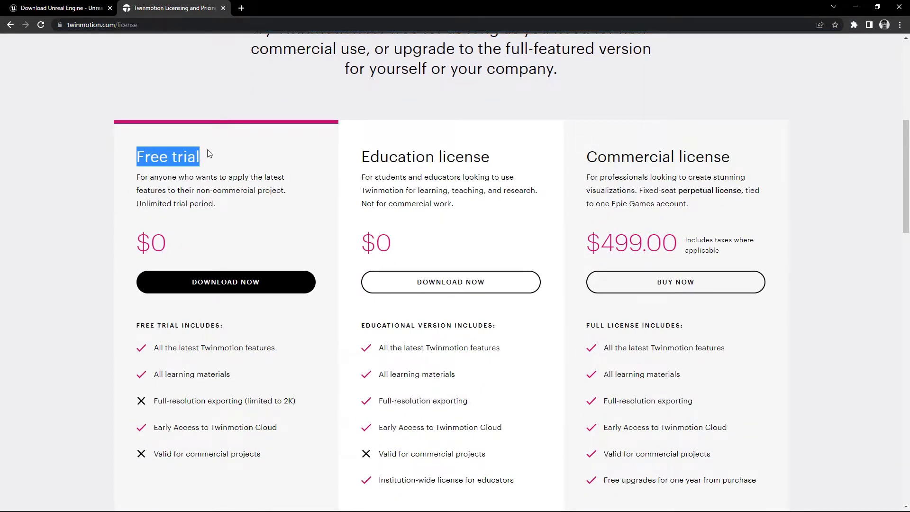
{"action": "double_click", "coordinate": [424, 157]}
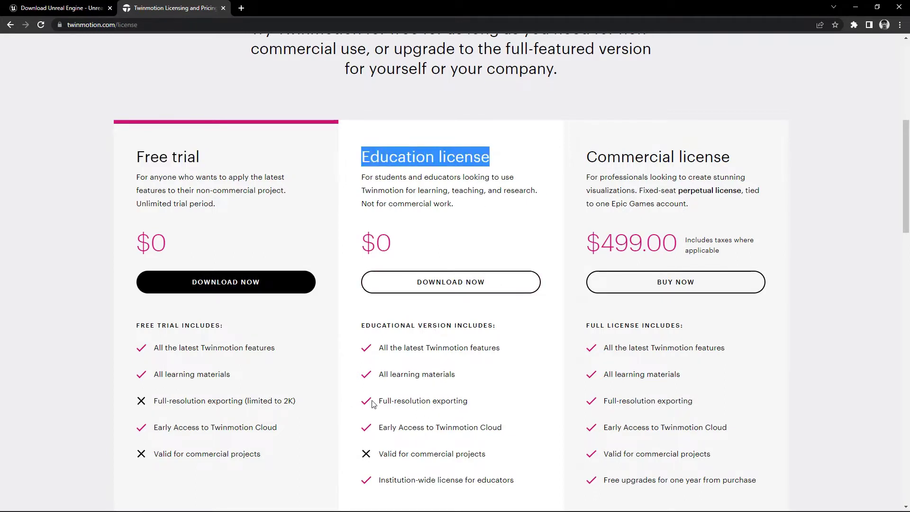
{"action": "double_click", "coordinate": [423, 400]}
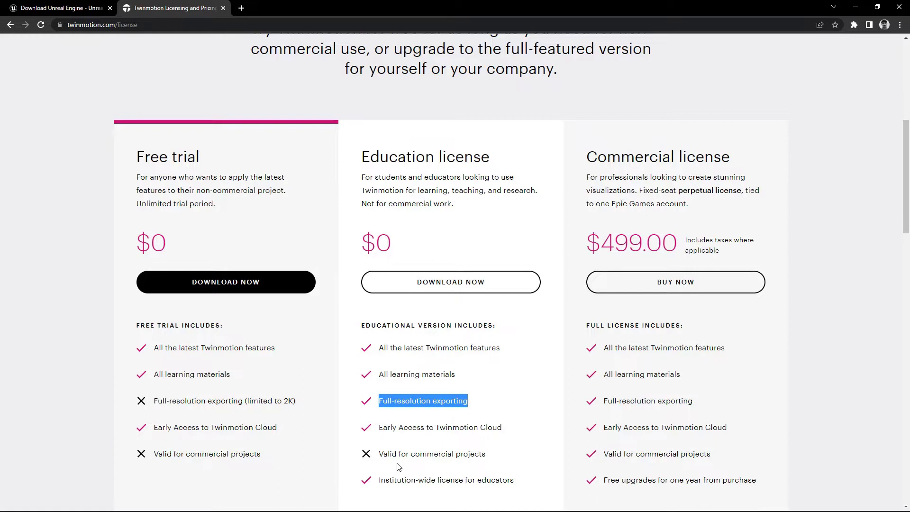
{"action": "double_click", "coordinate": [445, 480]}
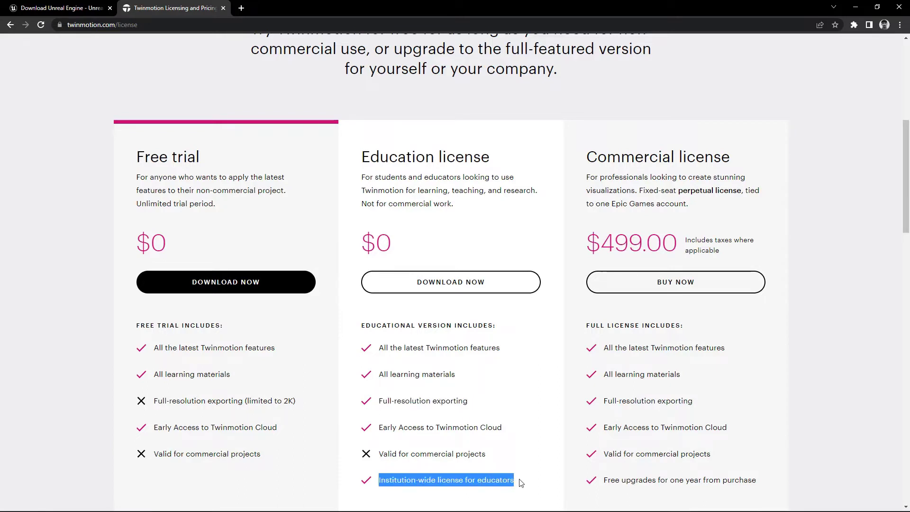
{"action": "mouse_move", "coordinate": [511, 465]}
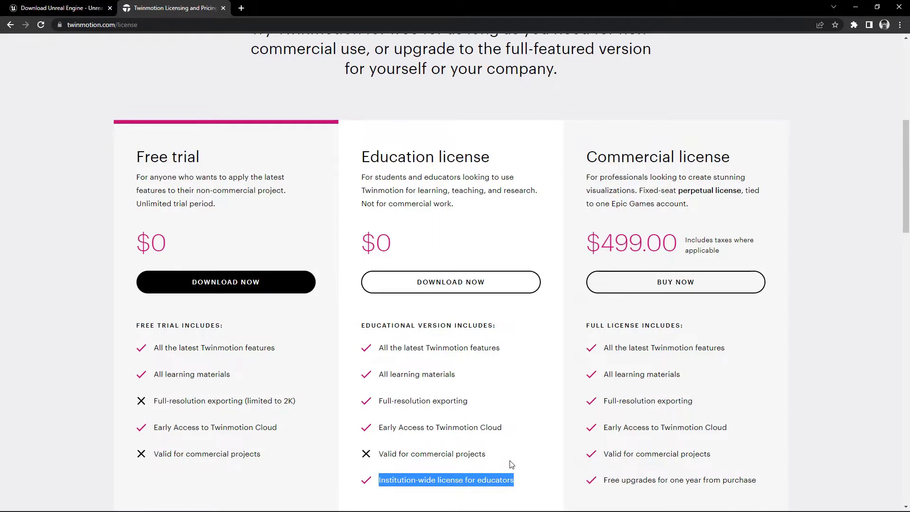
{"action": "double_click", "coordinate": [657, 157]}
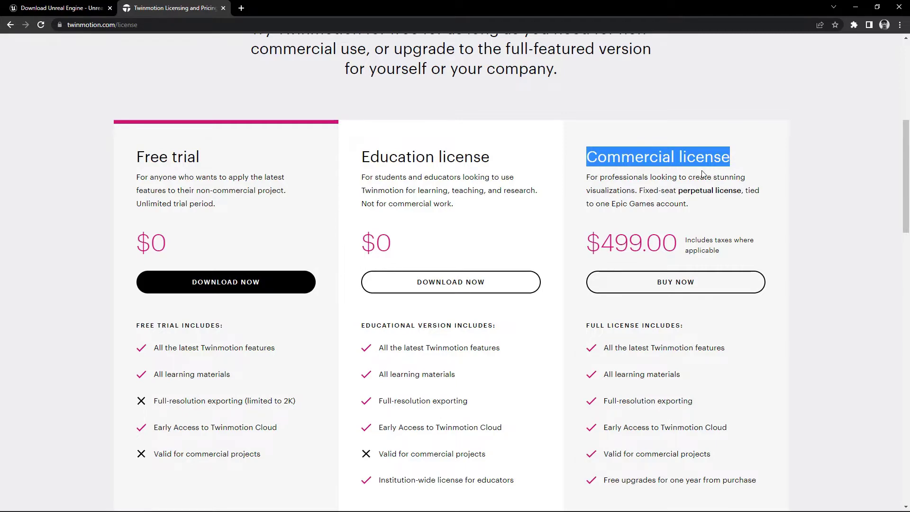
{"action": "scroll", "scroll_direction": "up", "scroll_amount": 3}
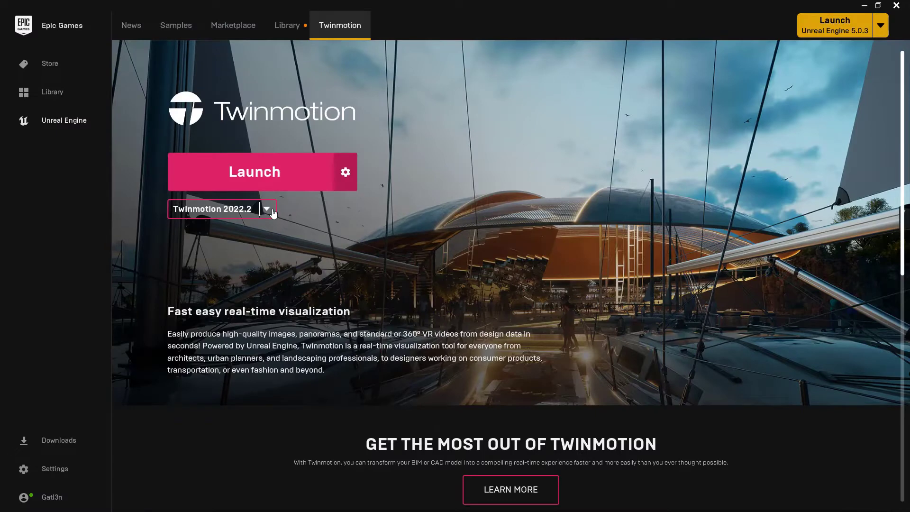
Step: Choose Twinmotion 2022.2 from the version list and launch it
{"action": "left_click", "coordinate": [267, 209]}
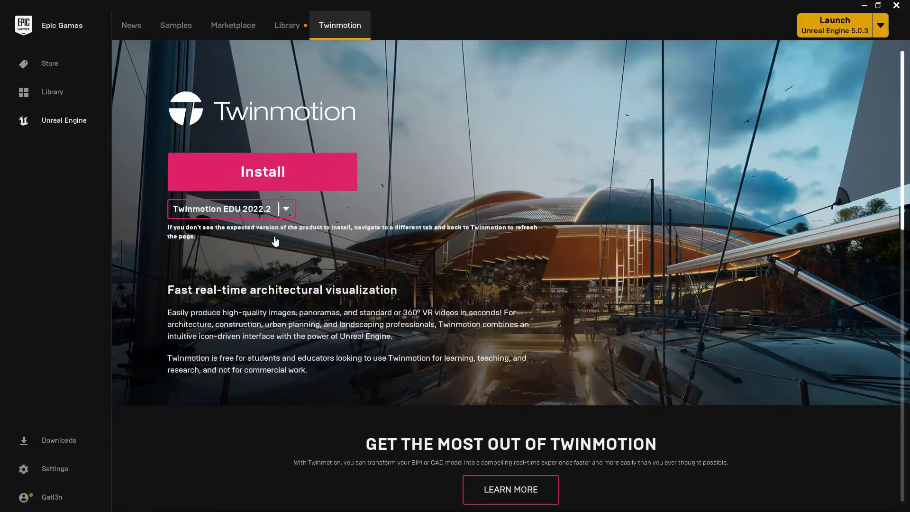
{"action": "mouse_move", "coordinate": [301, 197]}
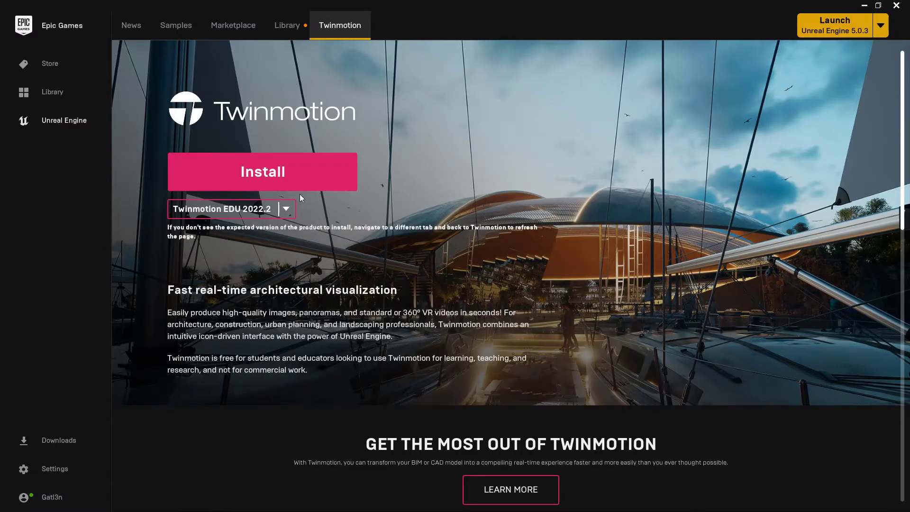
{"action": "left_click", "coordinate": [285, 209]}
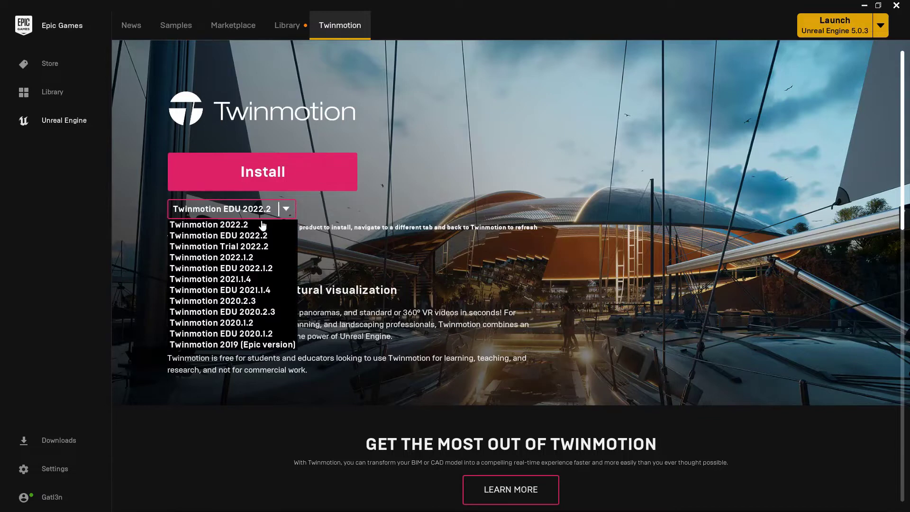
{"action": "left_click", "coordinate": [211, 224]}
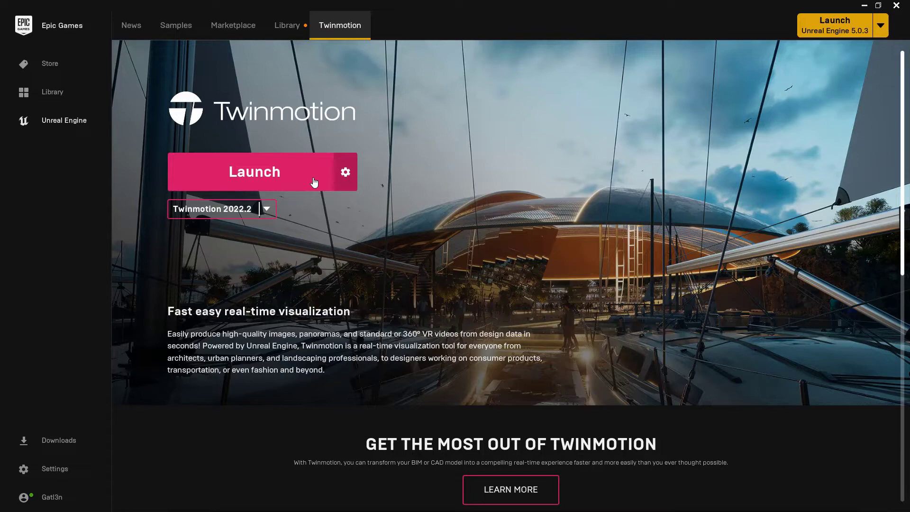
{"action": "left_click", "coordinate": [254, 171]}
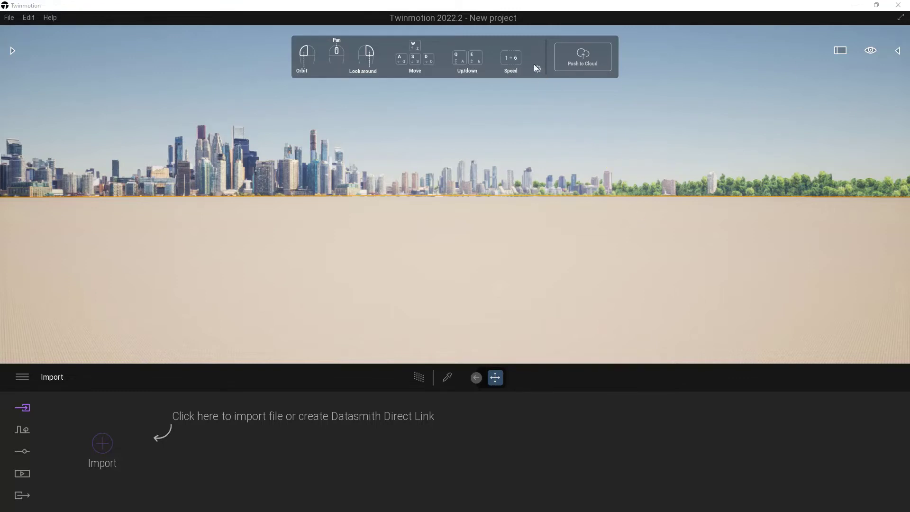
Step: Review the navigation presets and Keyboard/Pad/Touch input choices, keeping Twinmotion Editor and Keyboard
{"action": "left_click", "coordinate": [537, 69]}
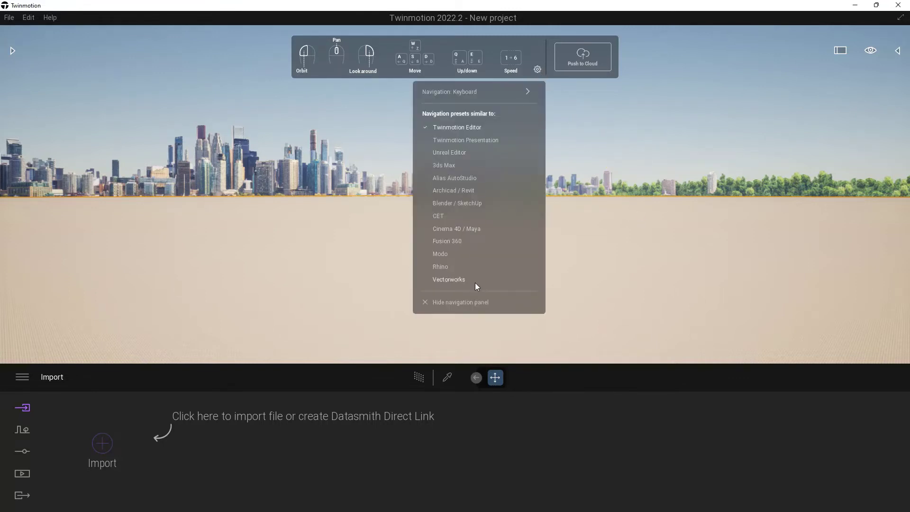
{"action": "mouse_move", "coordinate": [459, 123]}
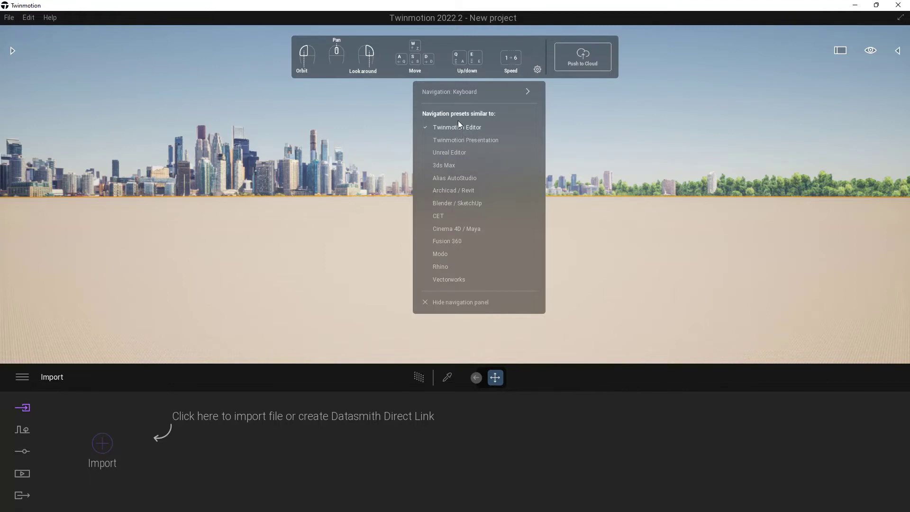
{"action": "left_click", "coordinate": [527, 91]}
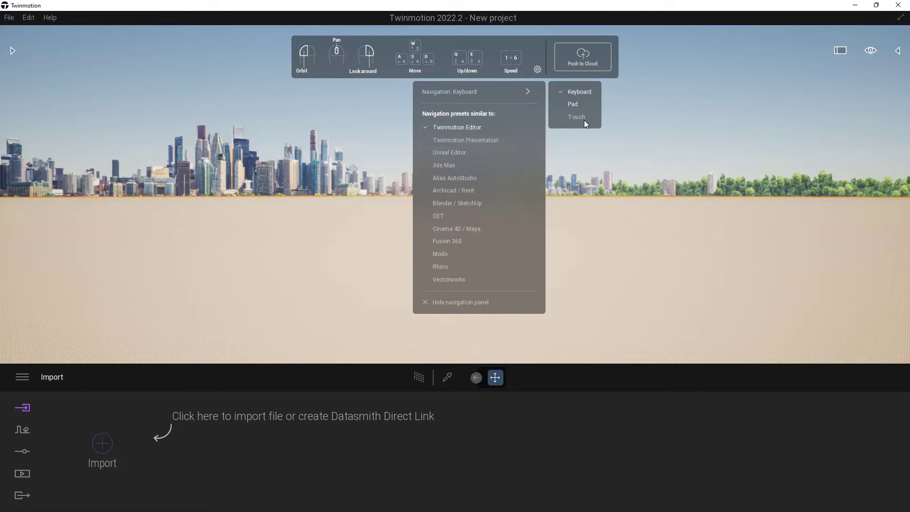
{"action": "mouse_move", "coordinate": [585, 98]}
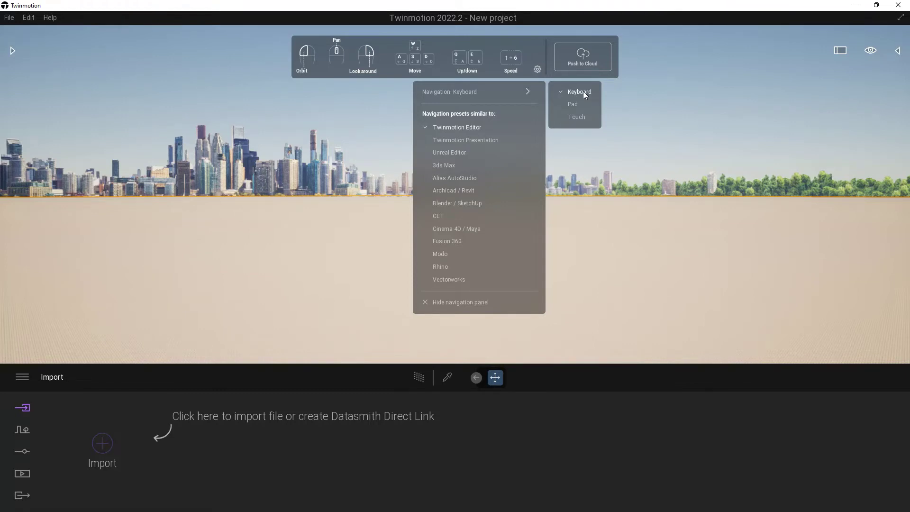
{"action": "mouse_move", "coordinate": [396, 120]}
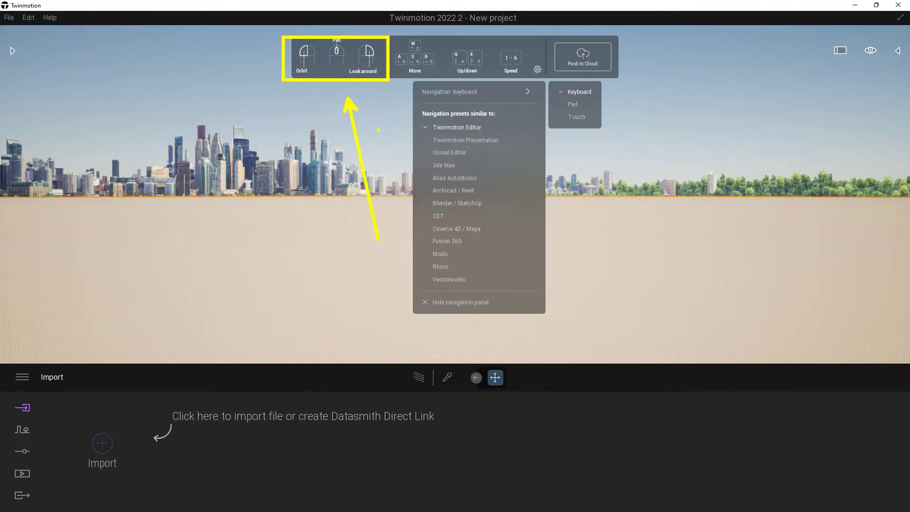
{"action": "left_click", "coordinate": [382, 120]}
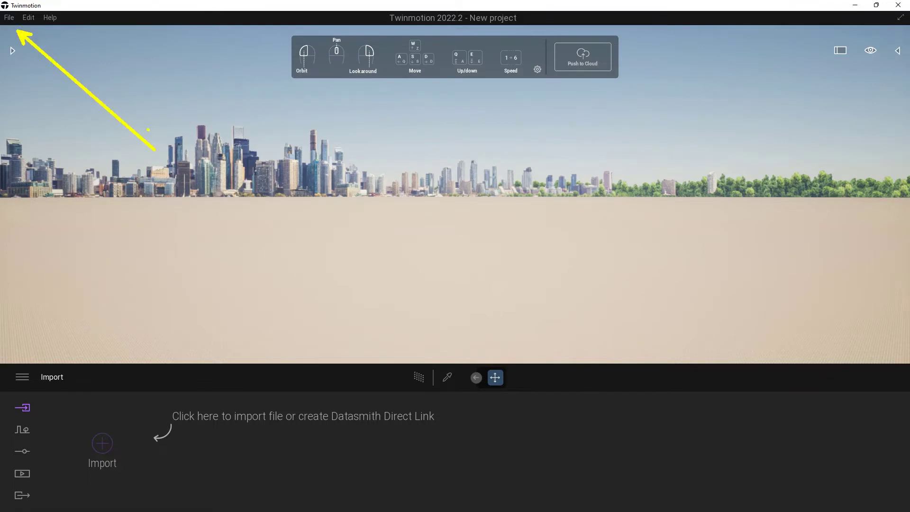
Step: Load the Lakehouse retreat demo scene from File > Demo scenes
{"action": "left_click", "coordinate": [8, 17]}
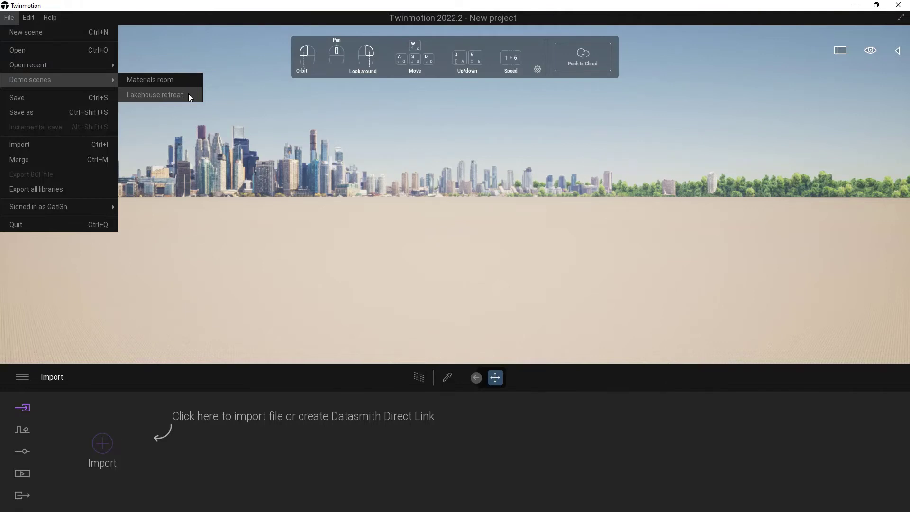
{"action": "left_click", "coordinate": [154, 95]}
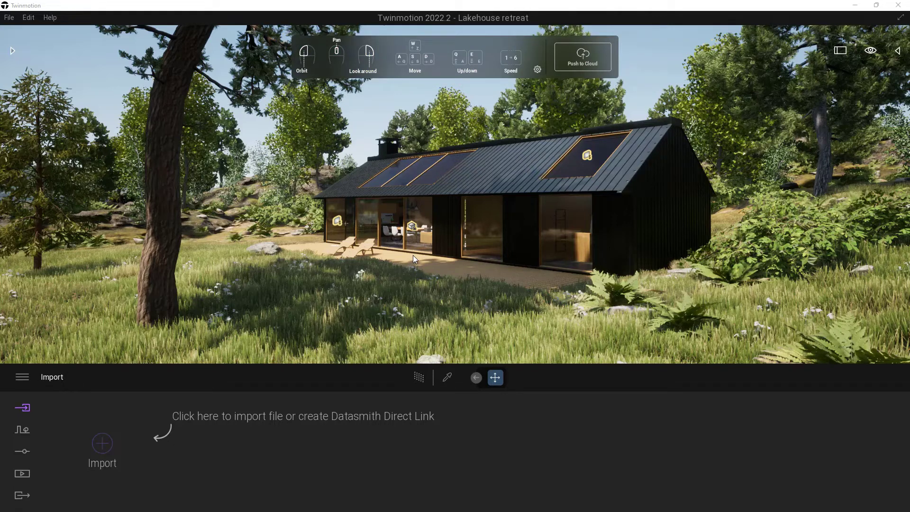
{"action": "mouse_move", "coordinate": [371, 279]}
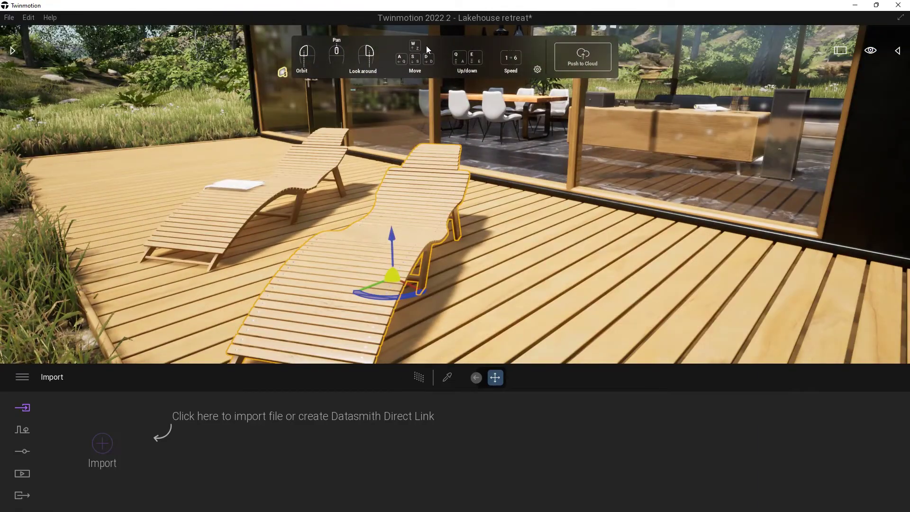
{"action": "mouse_move", "coordinate": [474, 63]}
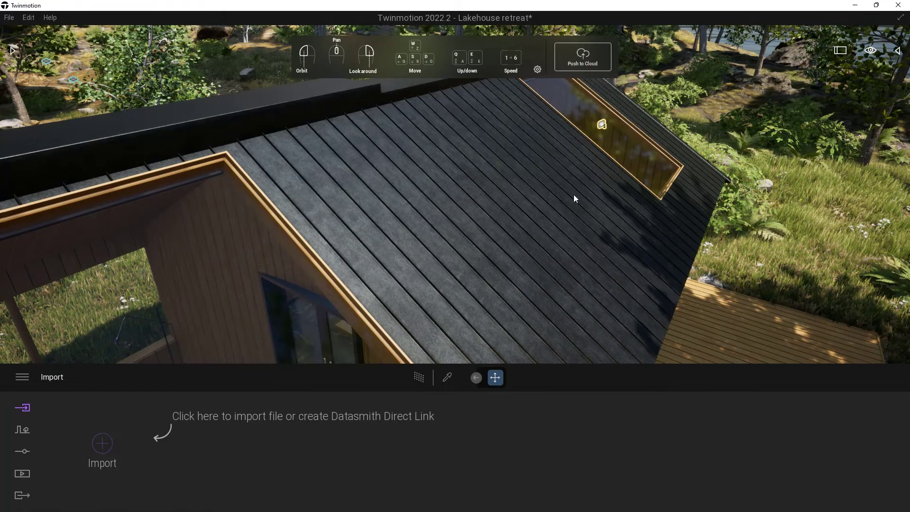
{"action": "mouse_move", "coordinate": [853, 76]}
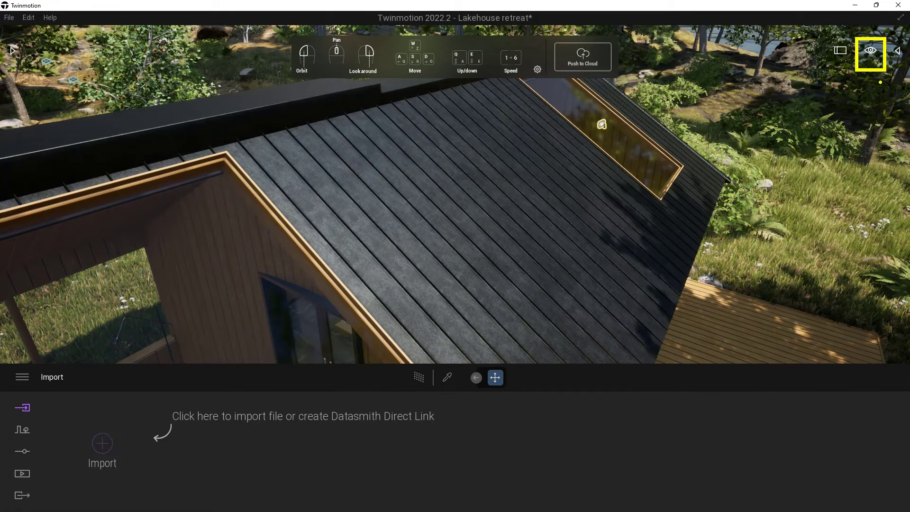
Step: Show the viewport's navigation speed presets, Fly speed 6 down to Inspect speed 1
{"action": "left_click", "coordinate": [870, 50]}
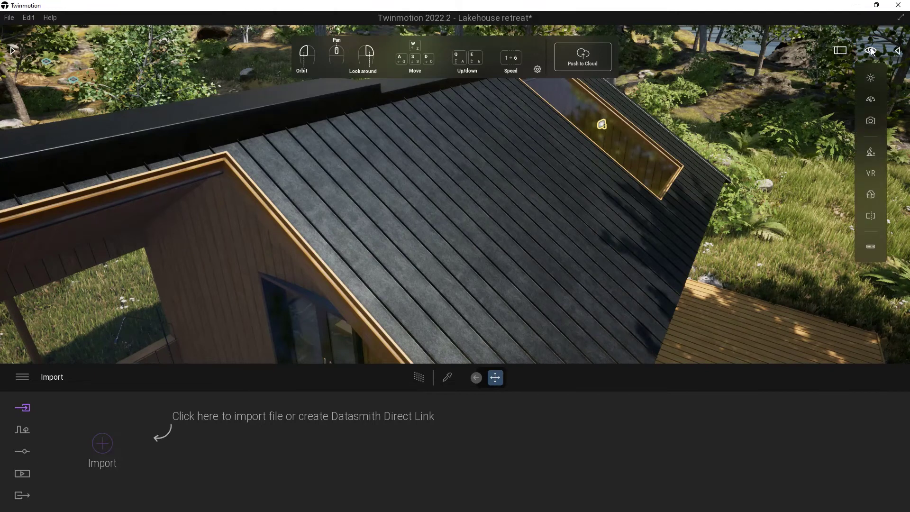
{"action": "mouse_move", "coordinate": [870, 100]}
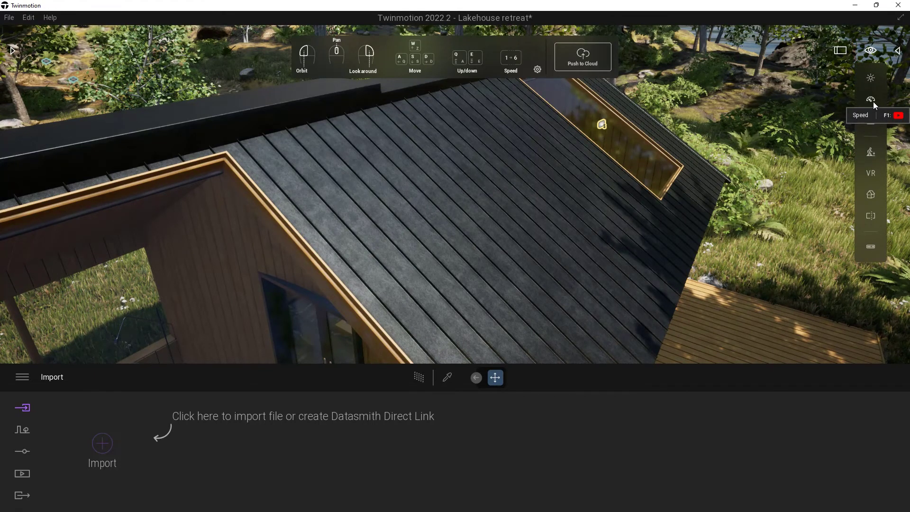
{"action": "left_click", "coordinate": [870, 99]}
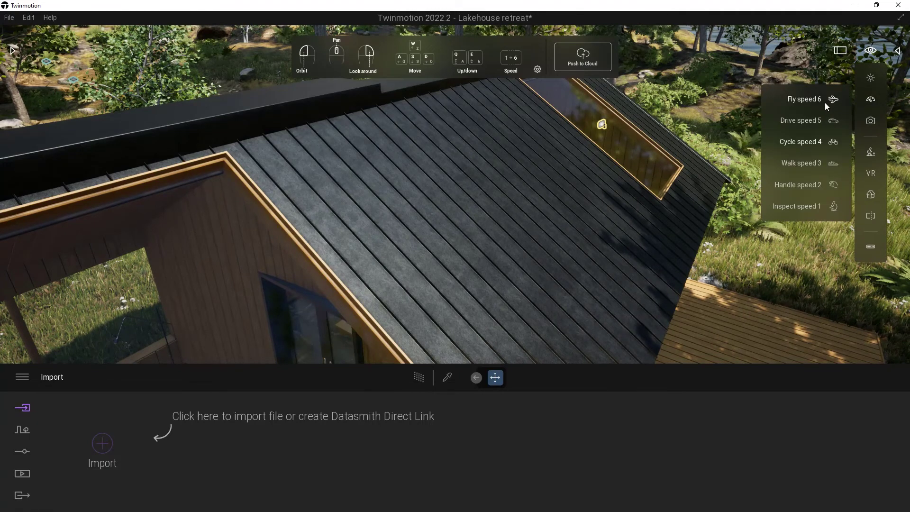
{"action": "mouse_move", "coordinate": [833, 98]}
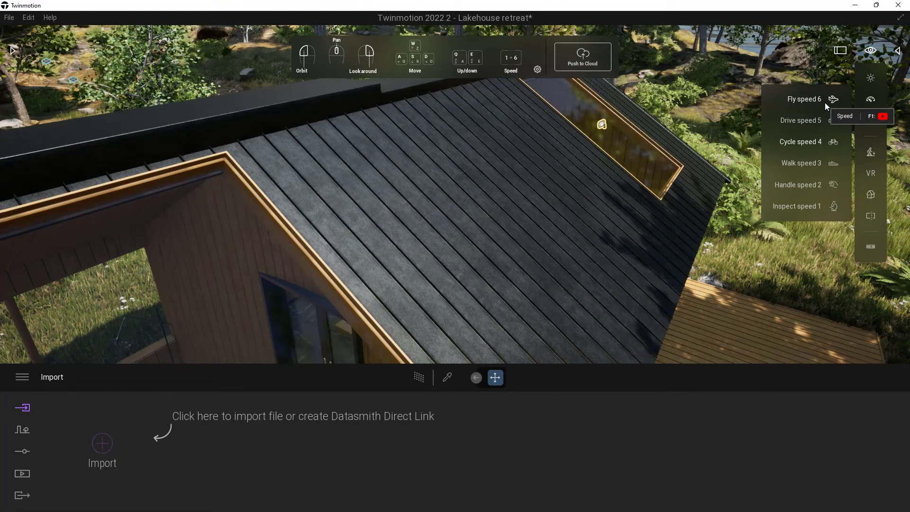
{"action": "mouse_move", "coordinate": [822, 211]}
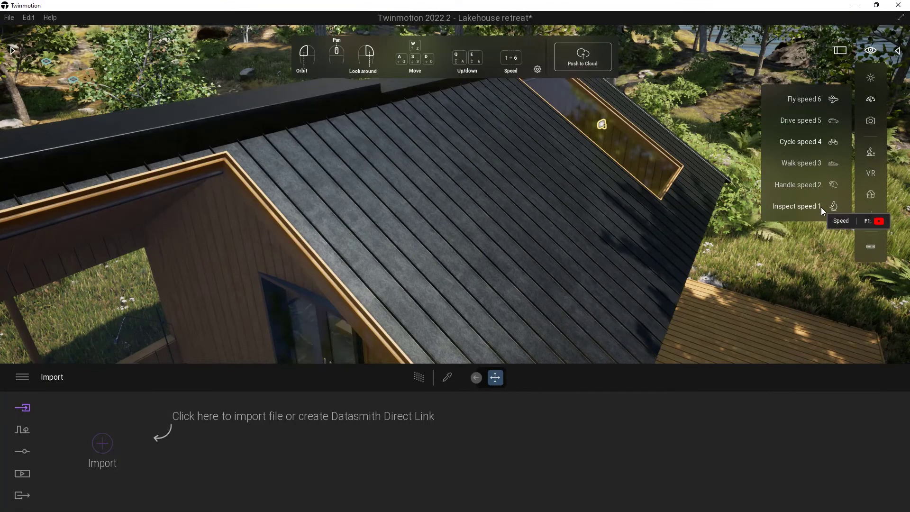